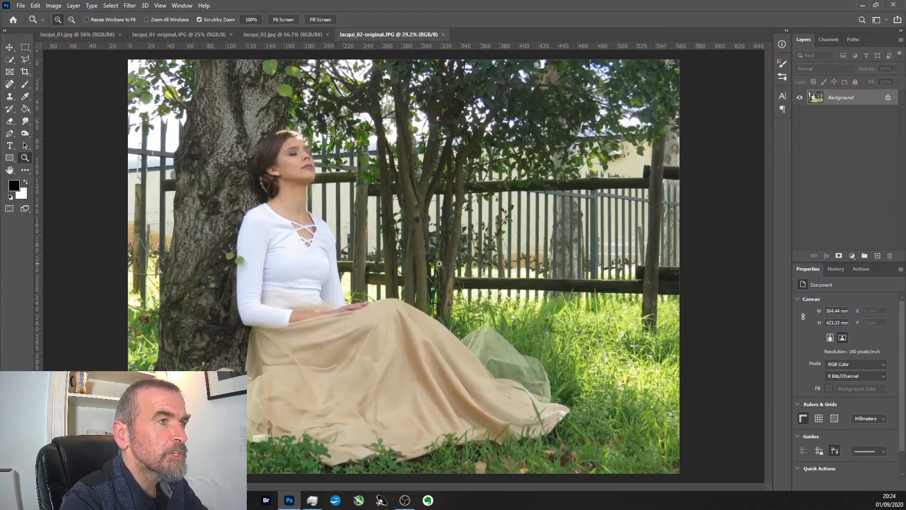
pyautogui.moveTo(454, 258)
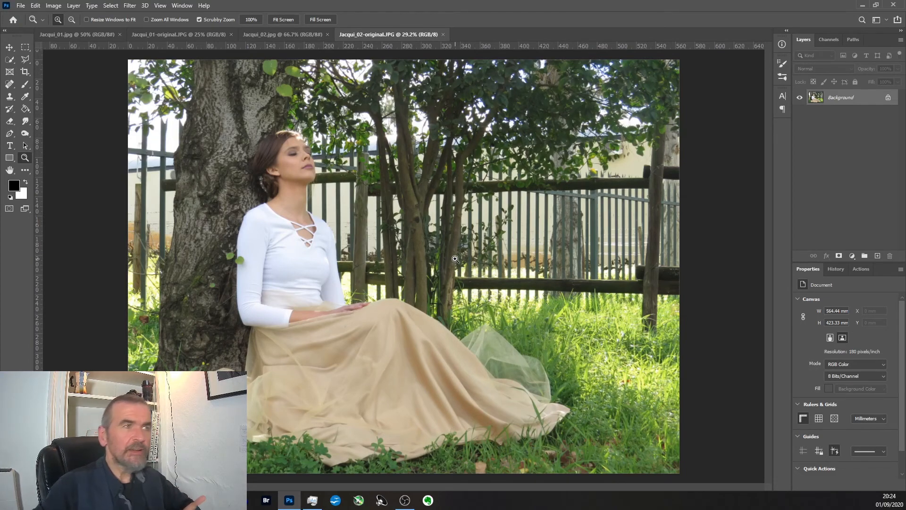
# Switch to the Jacqui_01-original.JPG close-up portrait document.
pyautogui.click(178, 34)
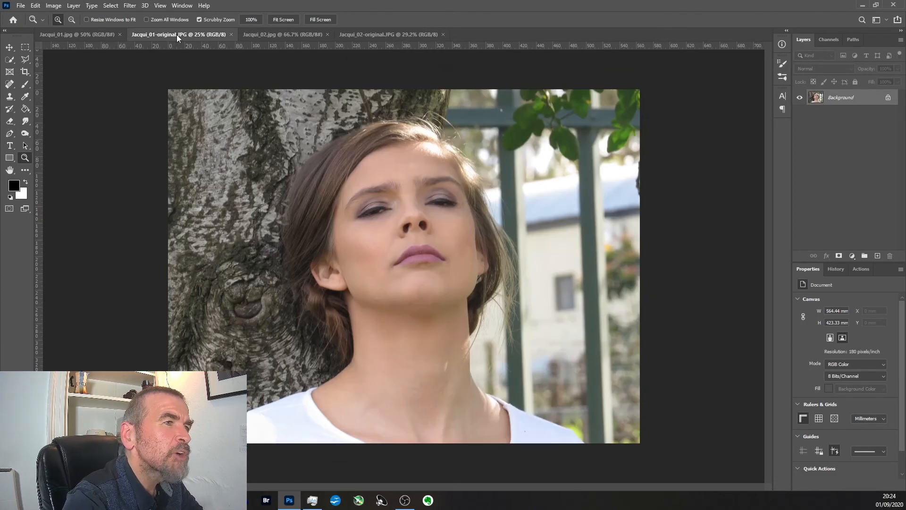